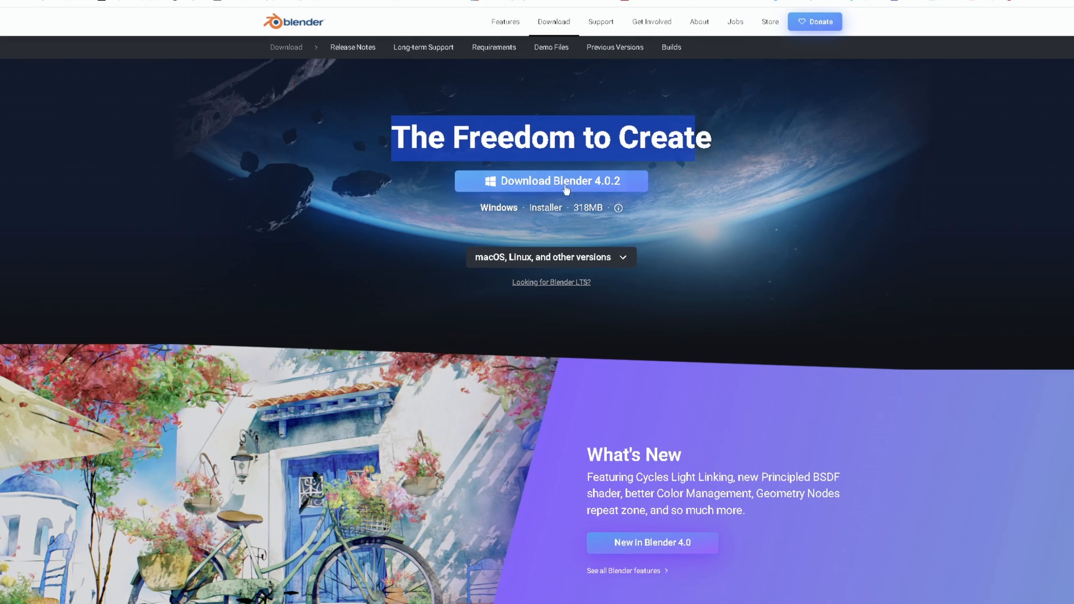
pyautogui.moveTo(1025, 100)
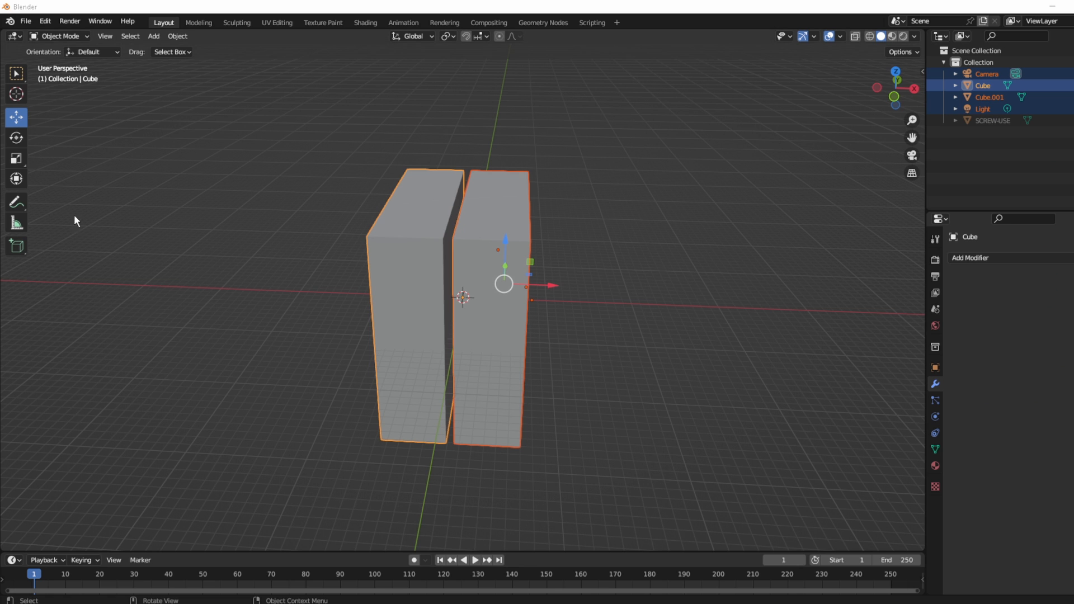
# - Leave the Blender download page for Google results on 'm4 20mm pan head screw 3d model'
pyautogui.click(25, 22)
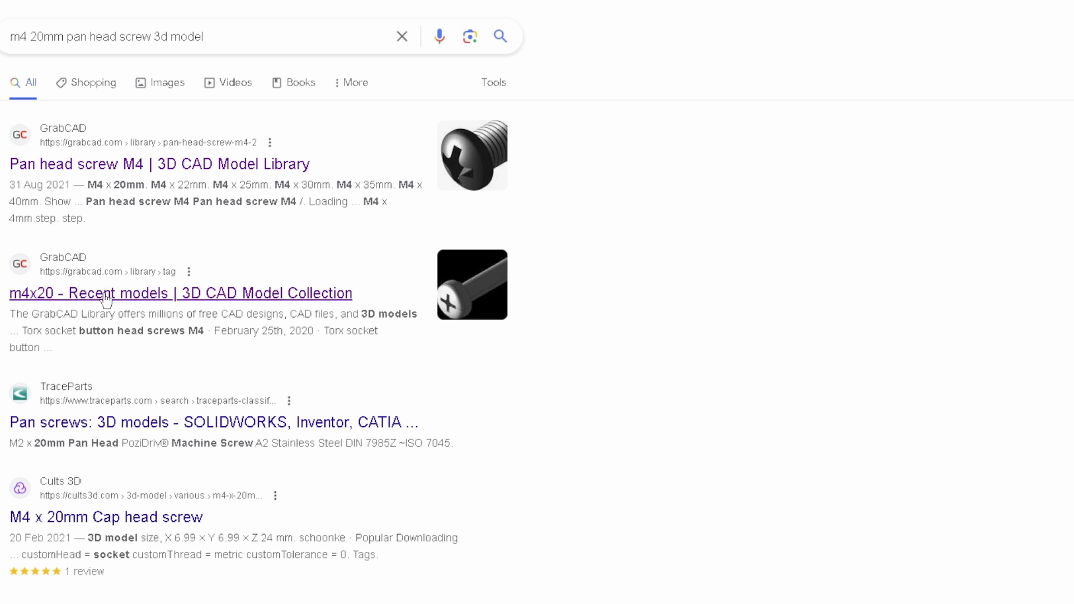
pyautogui.click(180, 294)
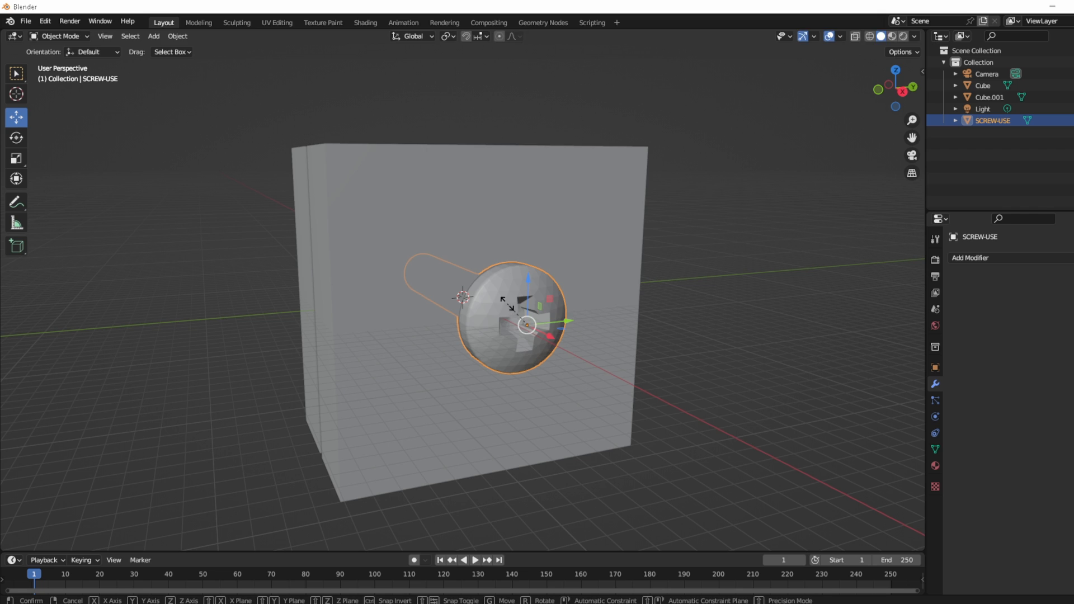
# - Position the SCREW-USE model through the centre of both block halves
pyautogui.press('s')
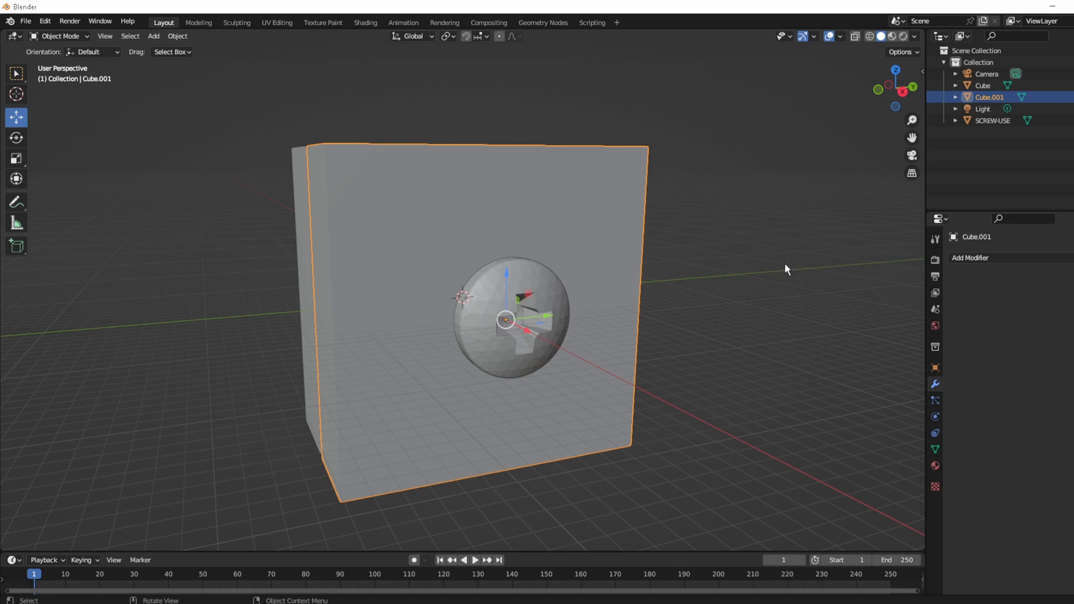
# - Add a Boolean difference modifier to Cube.001 using SCREW-USE as the cutter
pyautogui.click(970, 257)
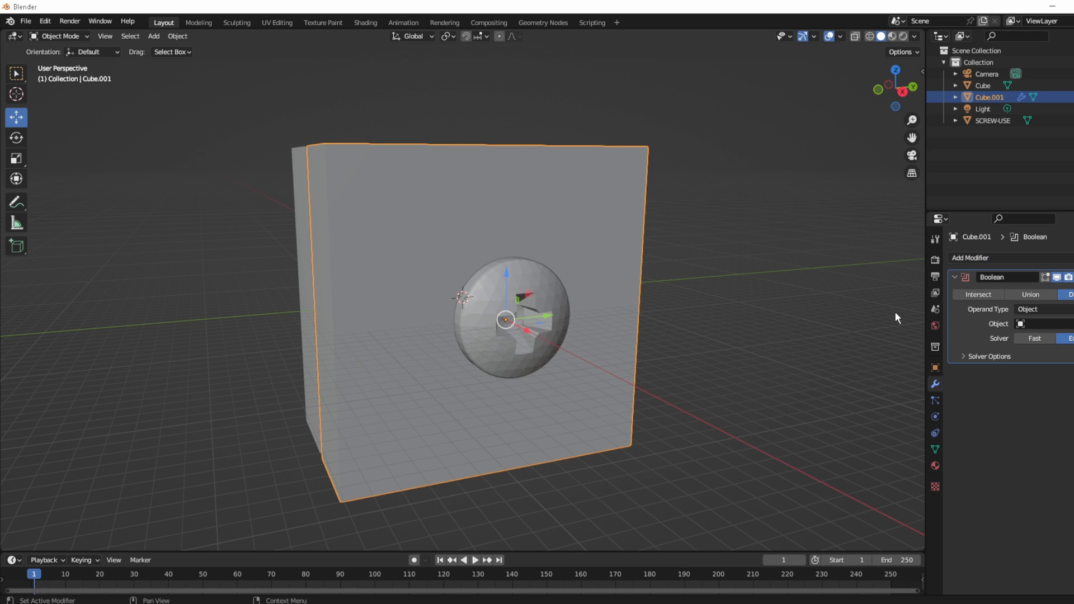
pyautogui.moveTo(1020, 323)
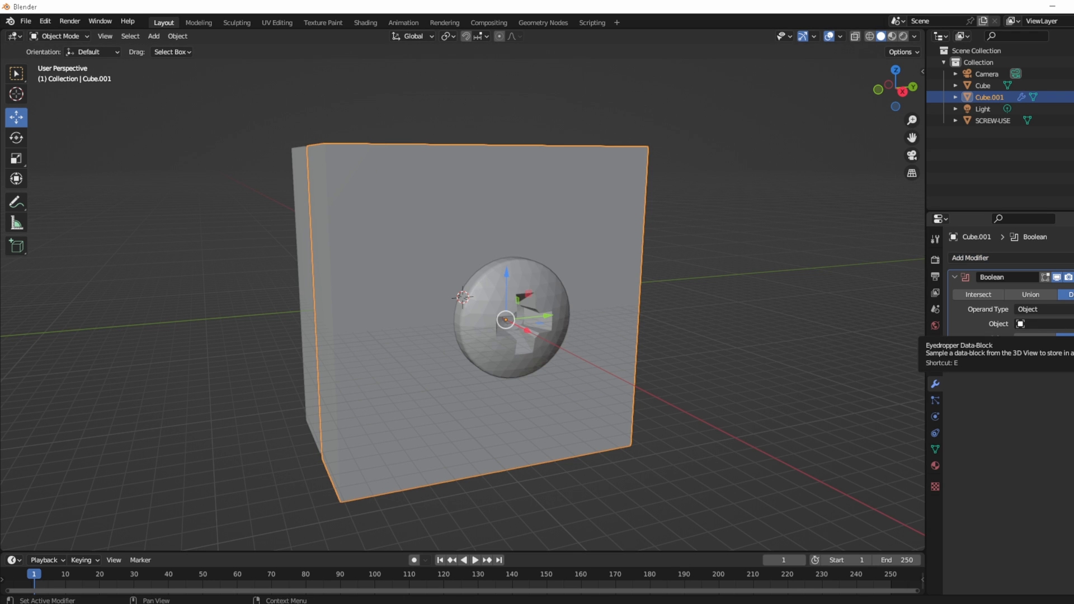
pyautogui.click(1019, 324)
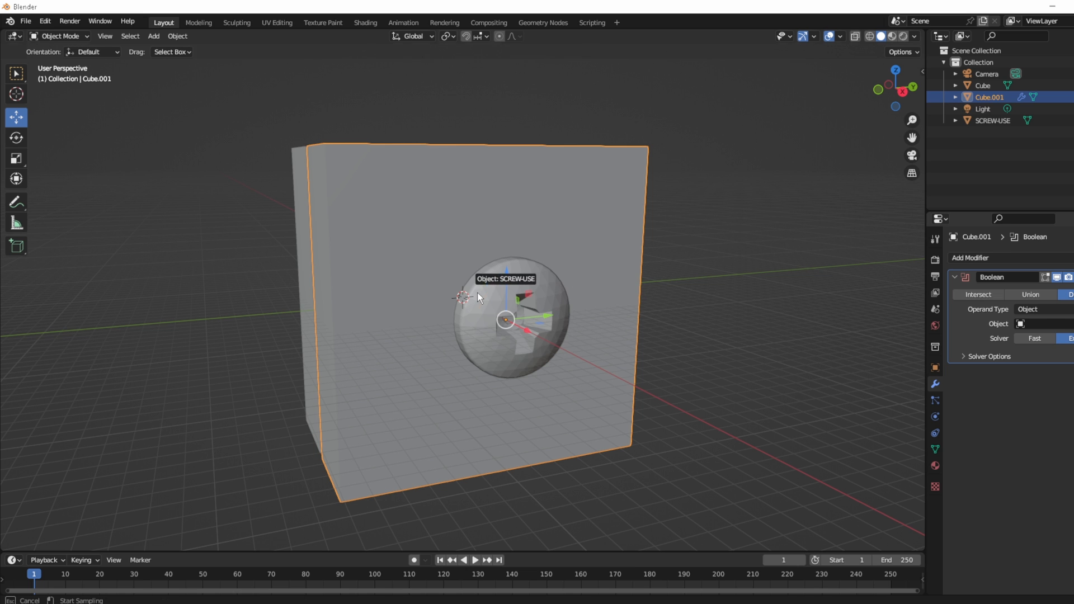
pyautogui.click(1044, 323)
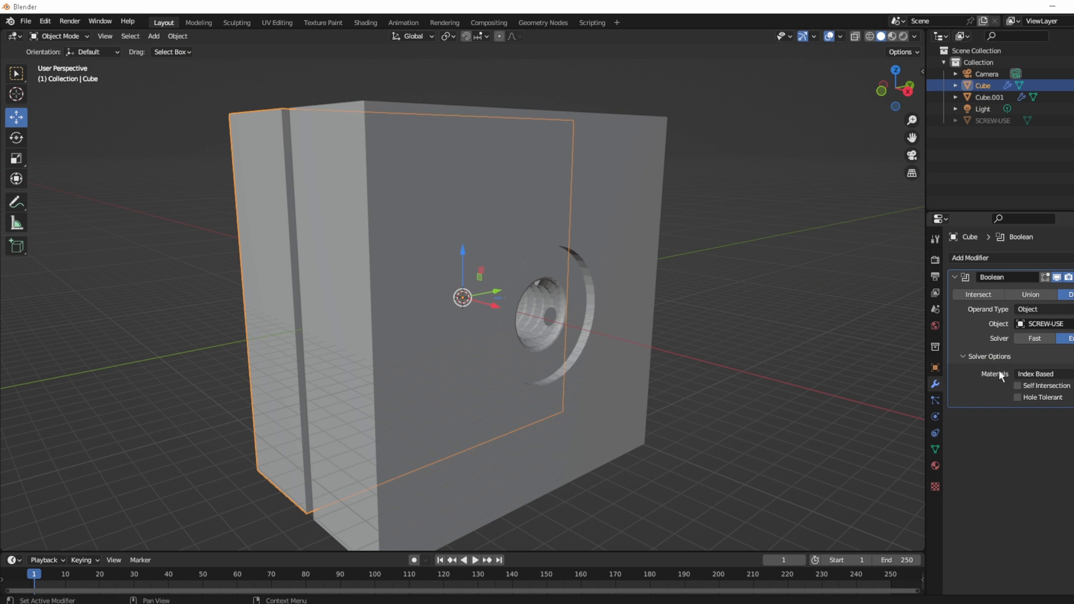
pyautogui.moveTo(1022, 395)
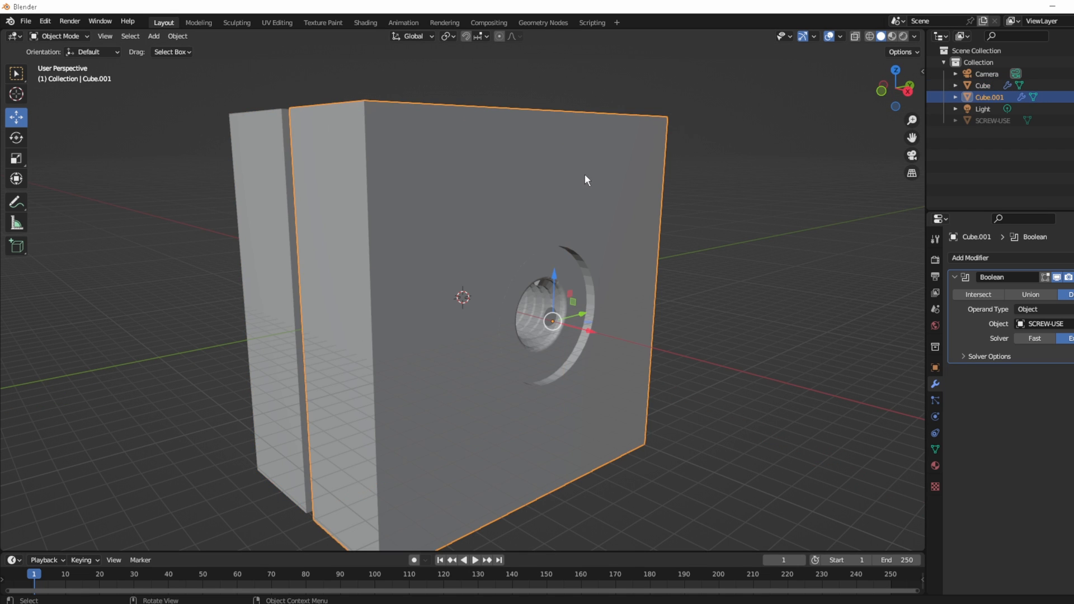
# - Apply the Boolean modifier on Cube.001 to make the screw hole permanent
pyautogui.click(1071, 278)
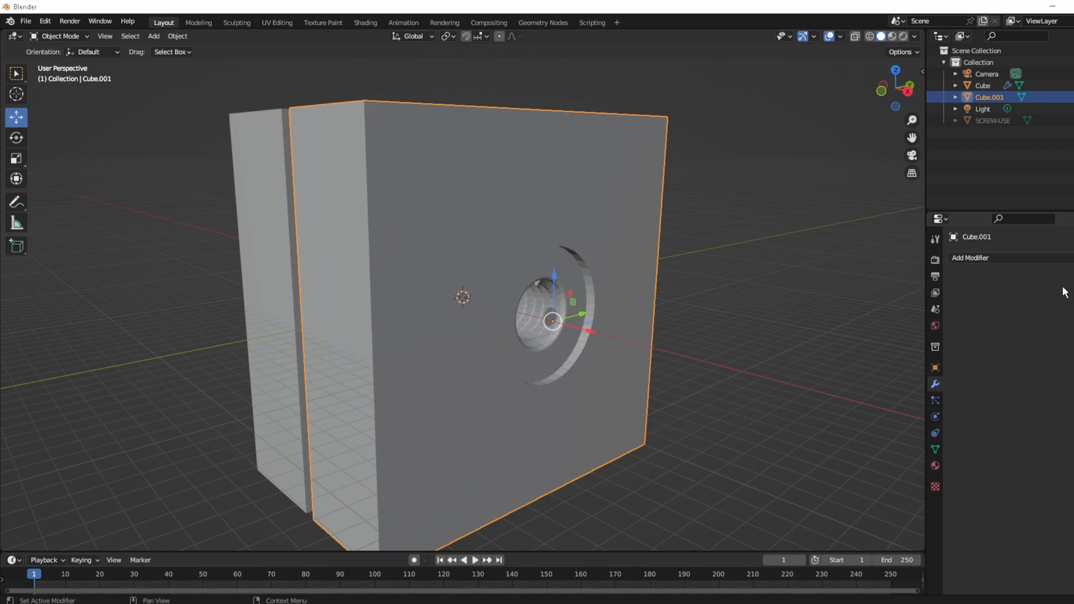